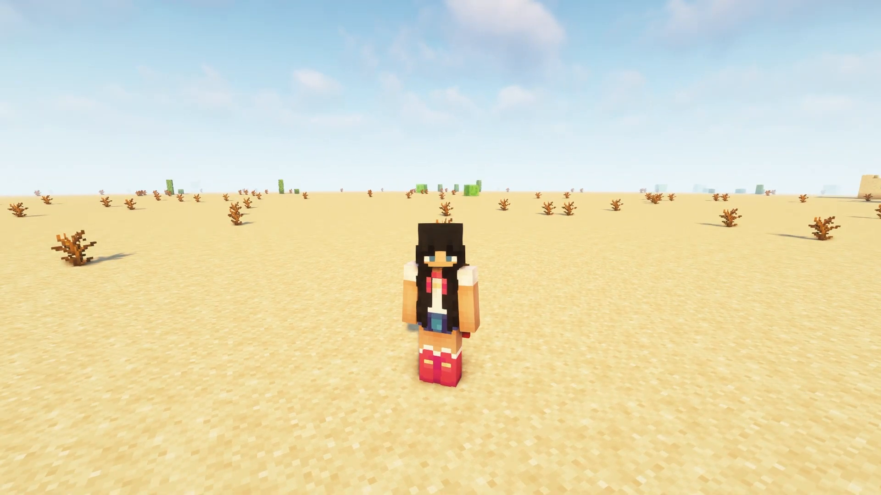
mouse_move(441, 248)
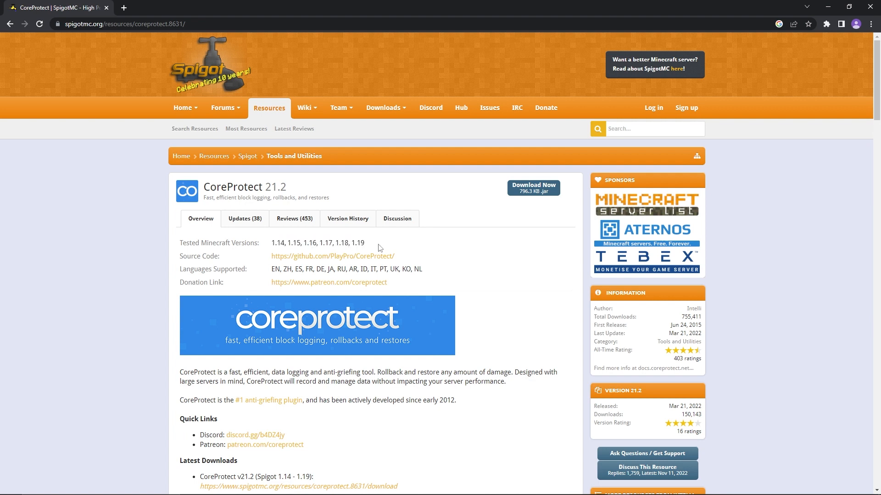
mouse_move(361, 246)
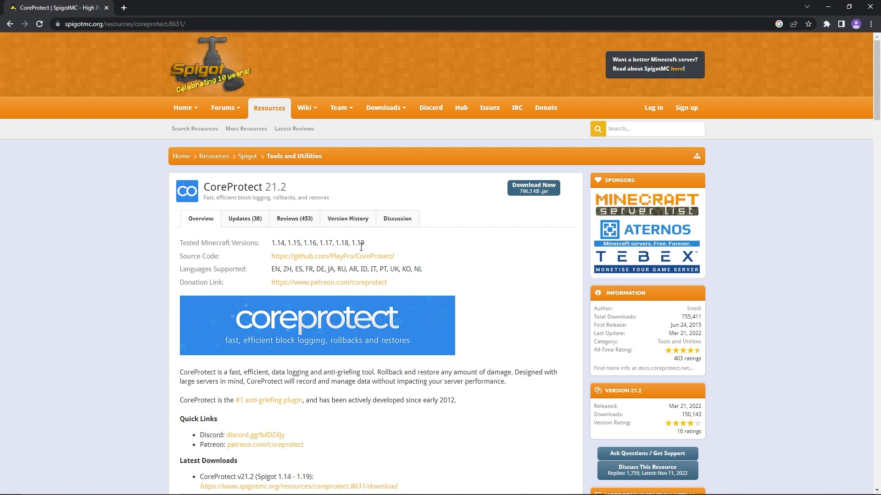
mouse_move(516, 211)
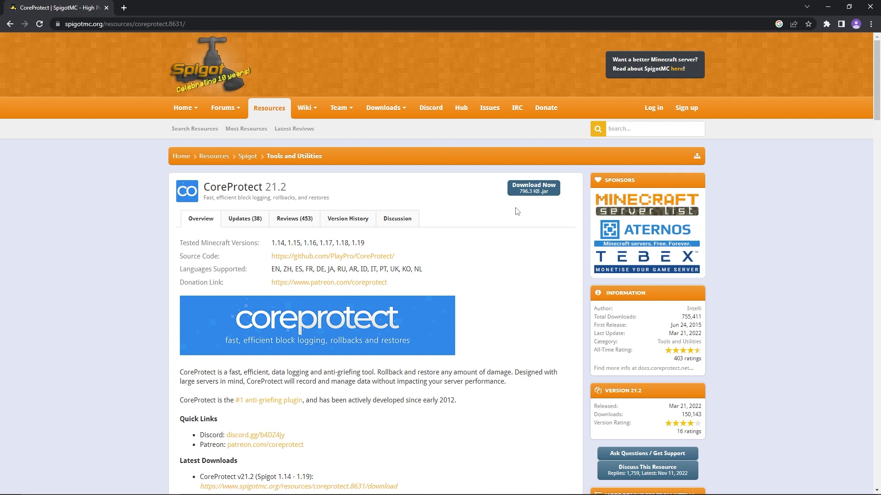
- Download CoreProtect-21.2.jar from the SpigotMC resource page
click(533, 188)
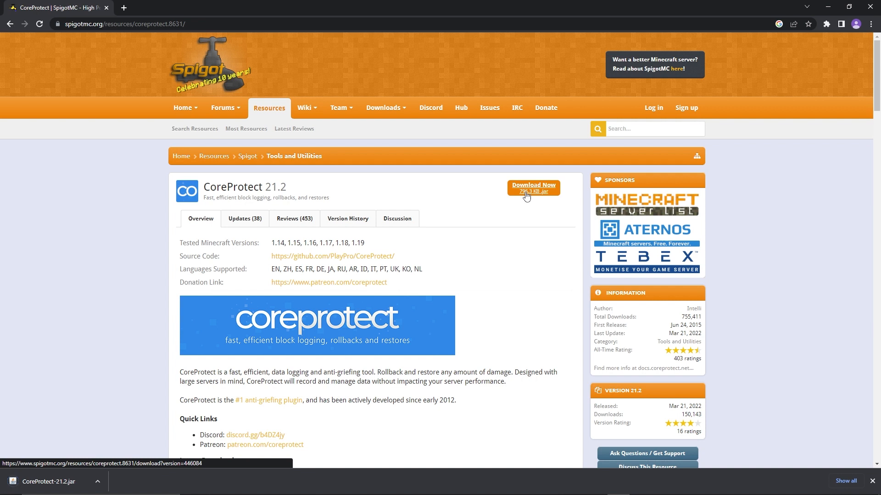
mouse_move(360, 279)
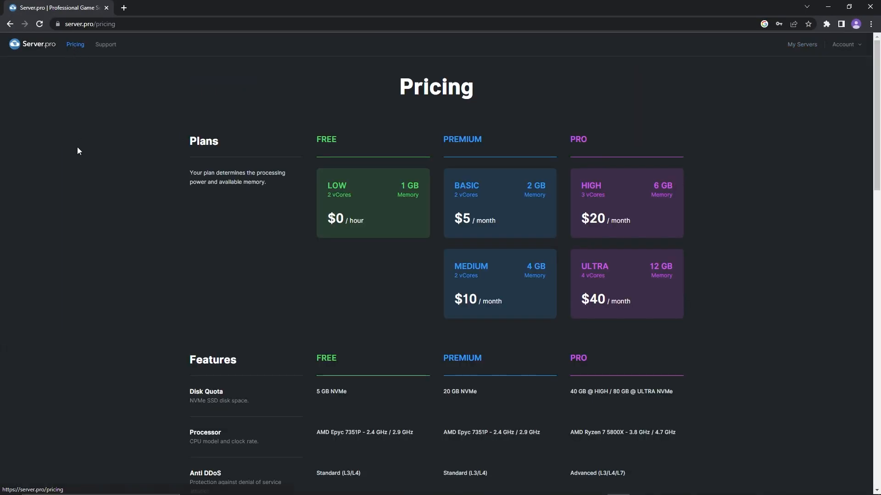
mouse_move(258, 297)
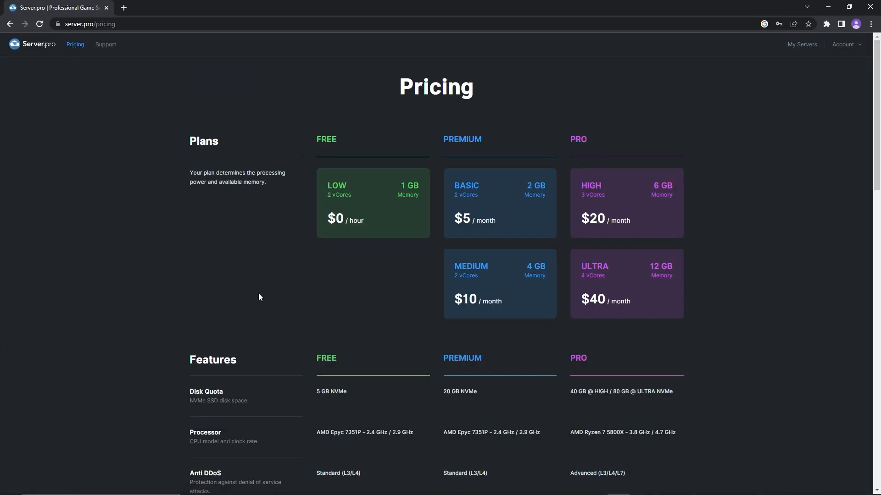
mouse_move(802, 44)
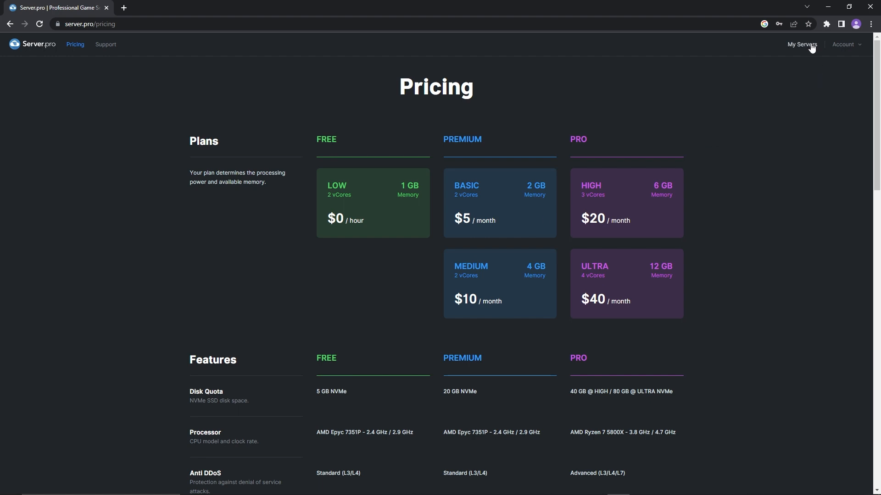
- Go to My Servers and enter the control panel for serverpro.myserver.gs
click(801, 44)
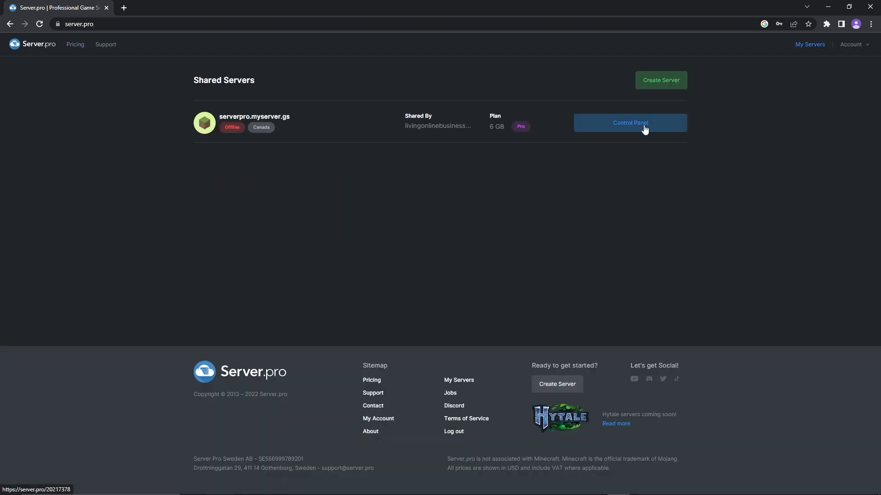
click(630, 122)
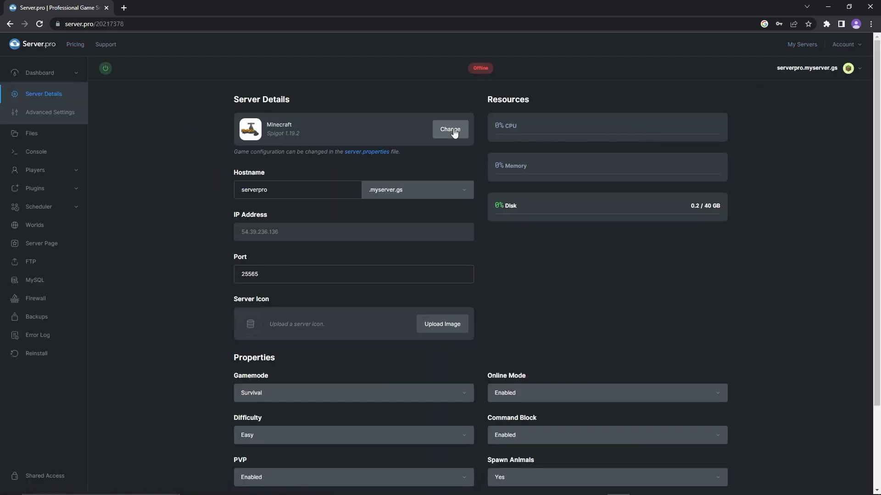
- Reinstall the server as Paper 1.19.2 and stop it so it stays offline
click(450, 129)
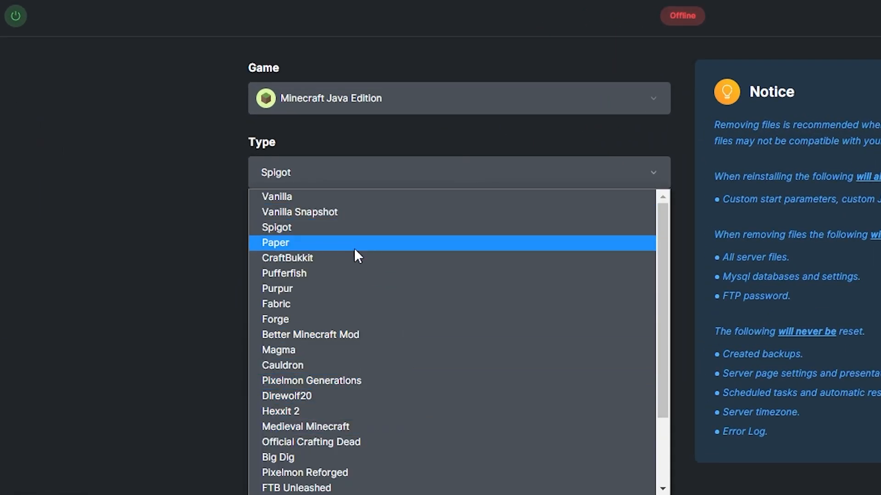
click(275, 242)
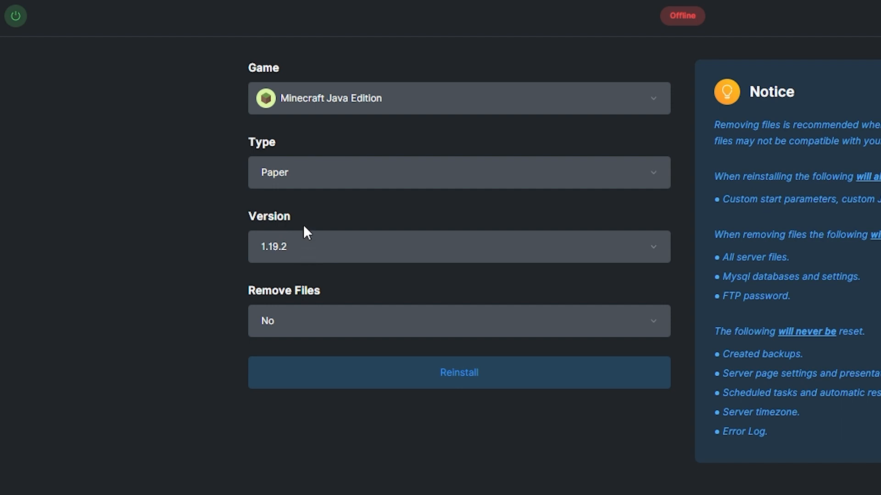
mouse_move(396, 373)
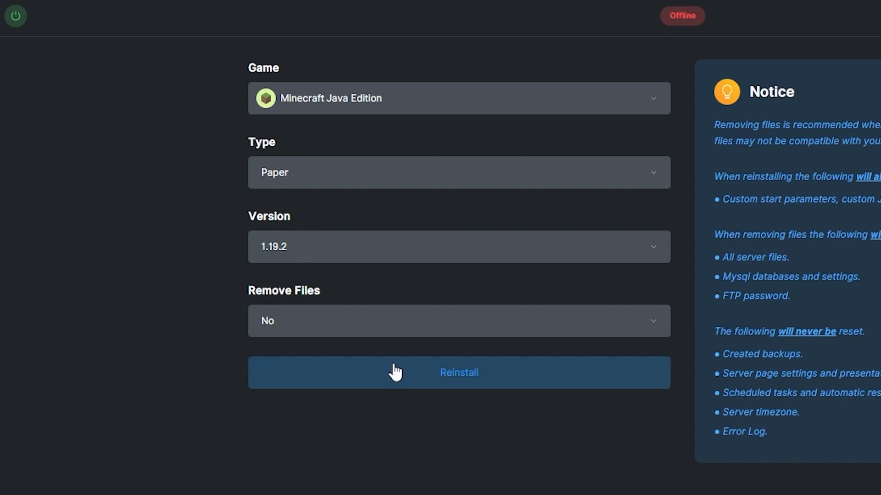
click(458, 372)
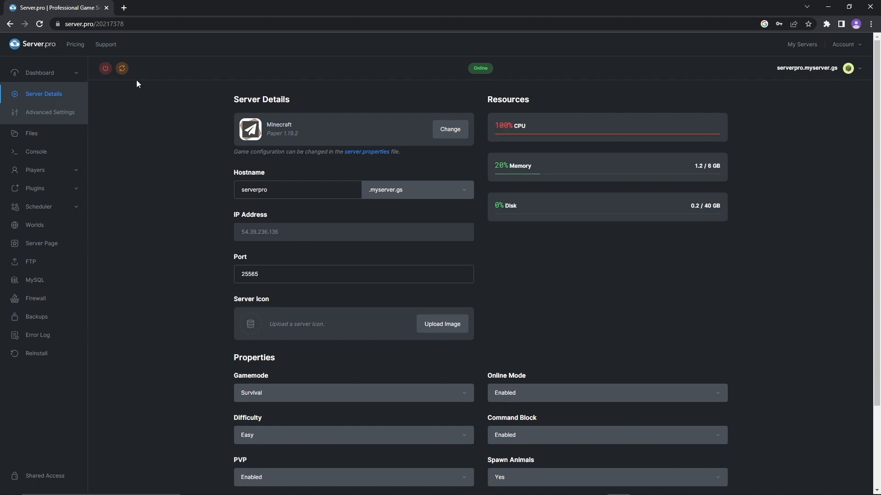
click(105, 68)
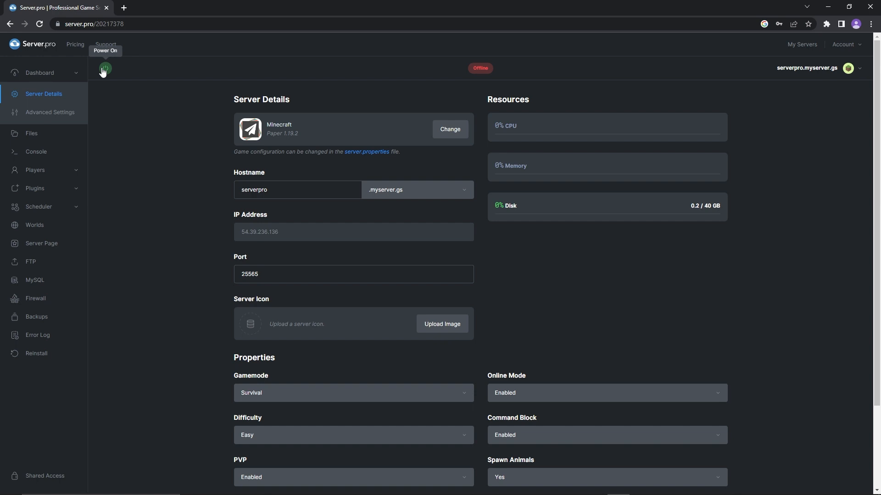
- Upload CoreProtect-21.2.jar into the plugins folder in Files and restart the server
click(32, 134)
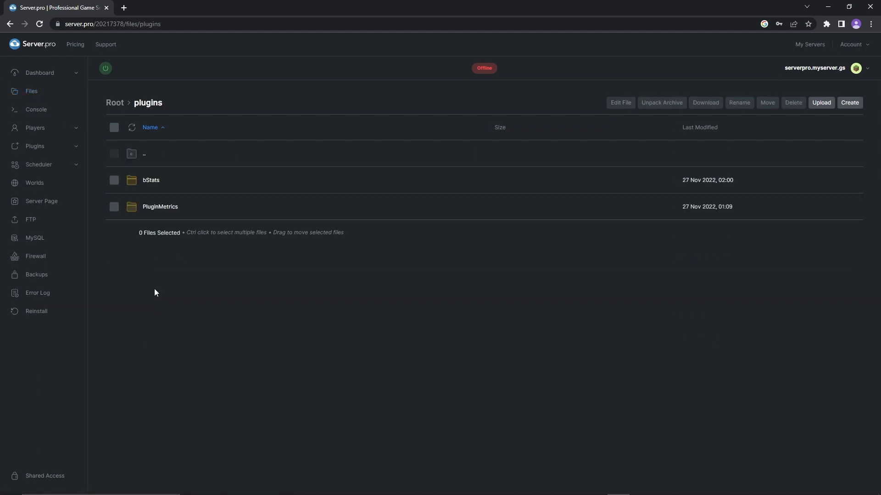
click(820, 103)
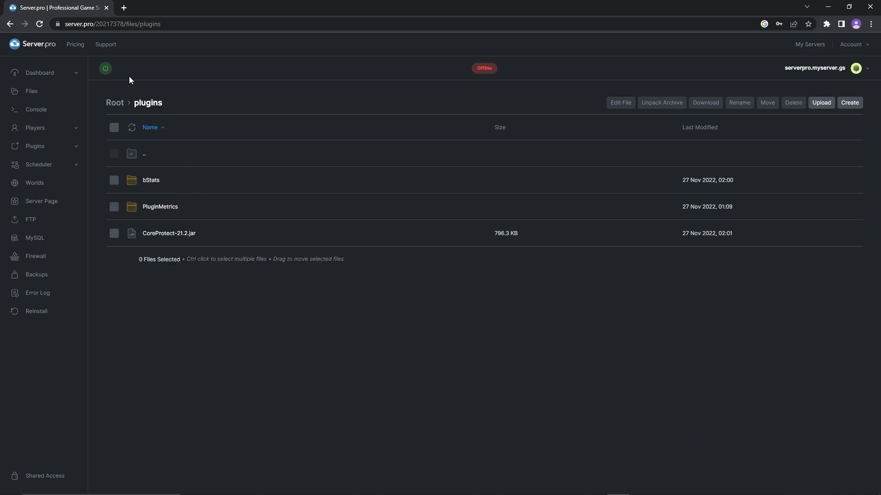
click(105, 68)
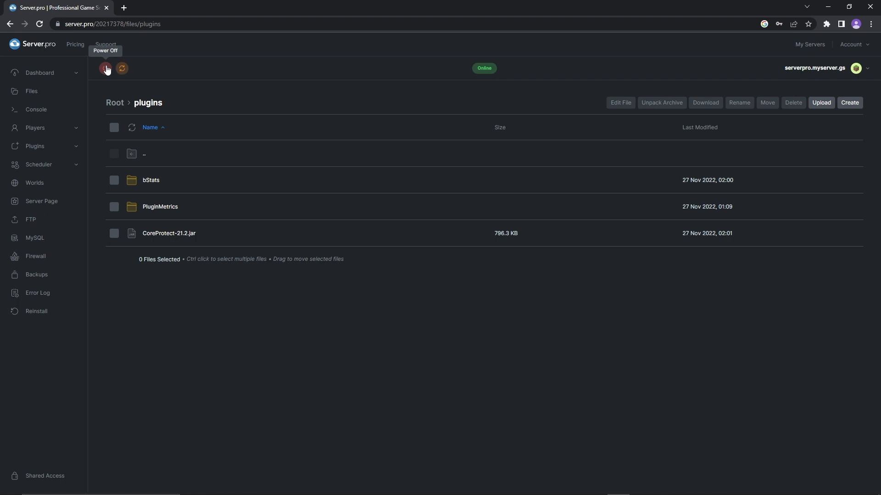
click(36, 110)
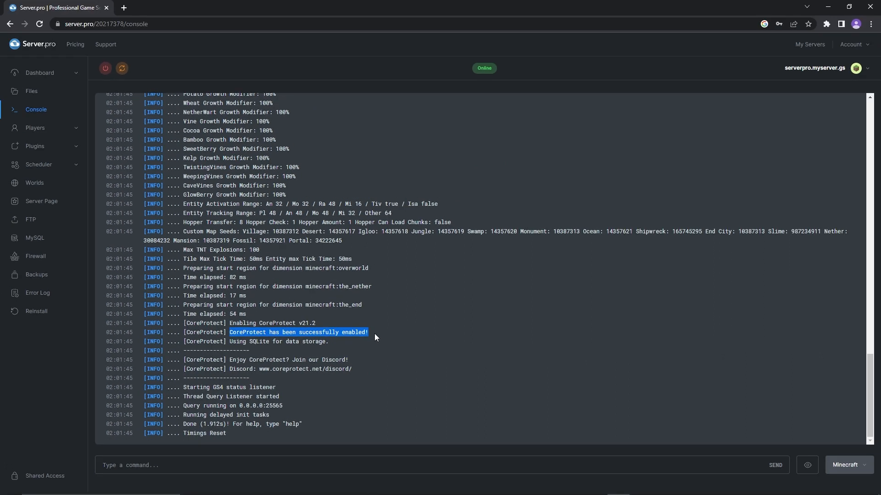
- Highlight the 'CoreProtect has been successfully enabled!' line in the console log
click(806, 465)
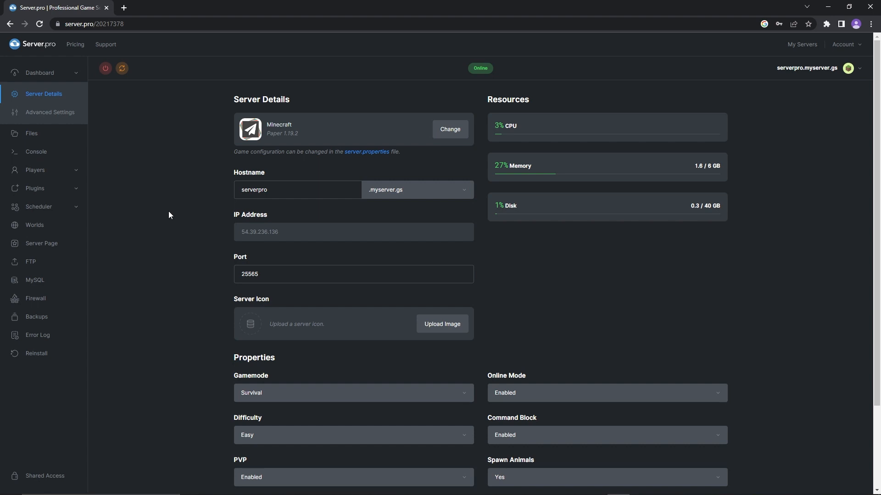
mouse_move(35, 189)
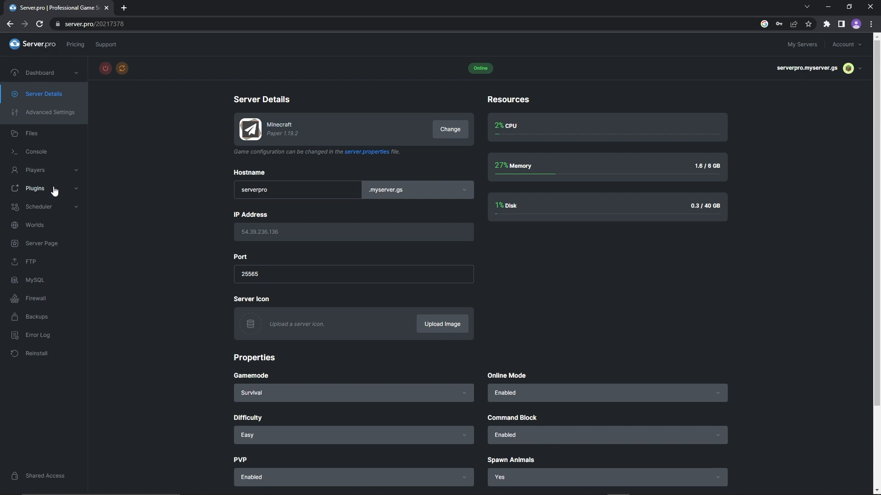
- Show the Plugins > Browse catalogue of installable Spigot plugins
click(35, 188)
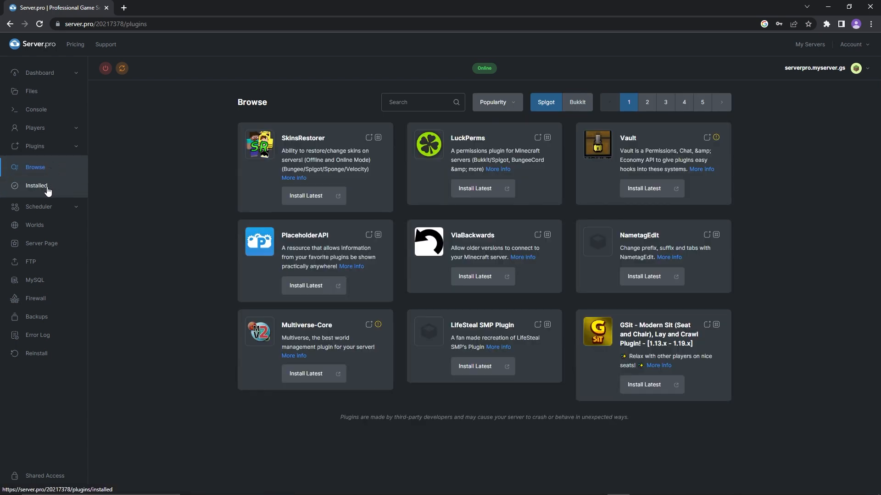
mouse_move(46, 171)
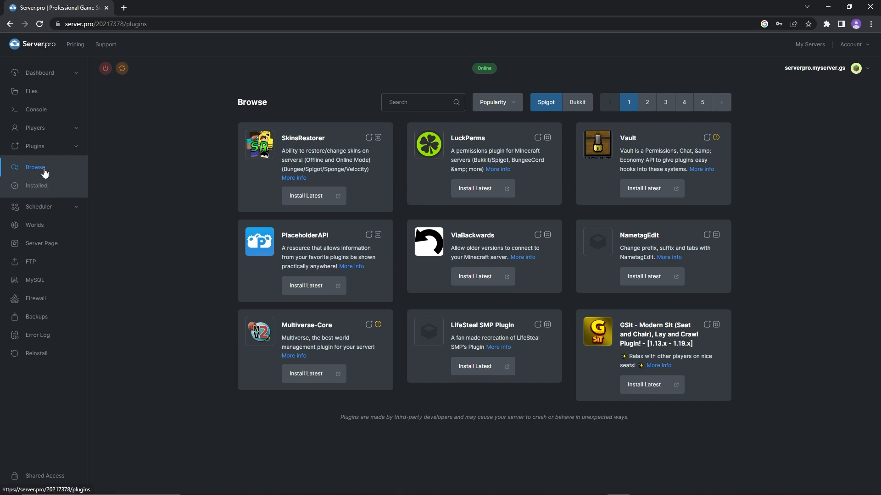
mouse_move(314, 195)
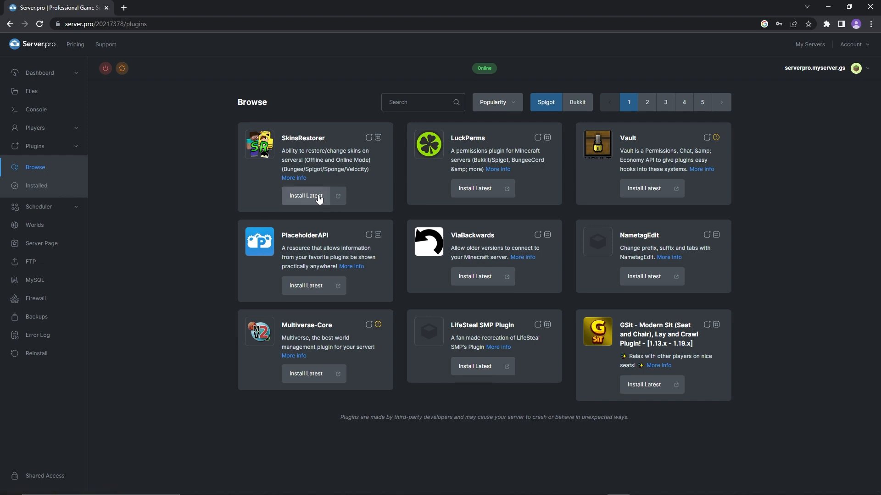
mouse_move(478, 191)
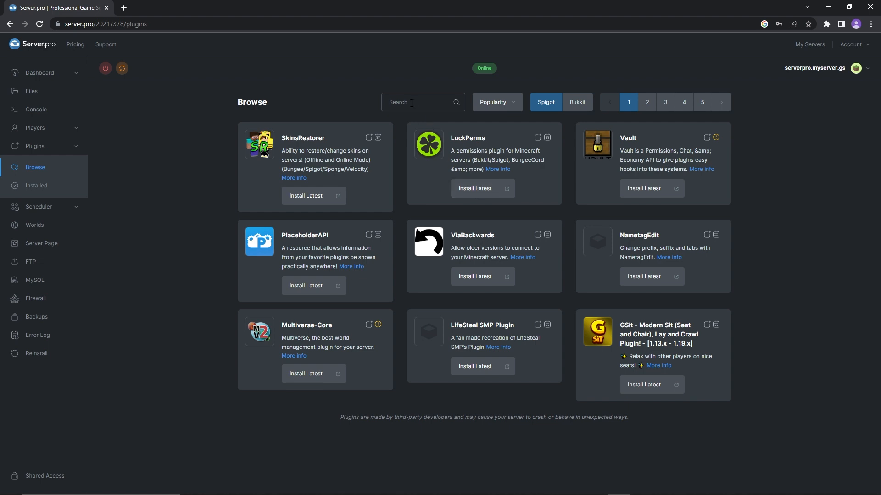
- Search 'coreprotect', install its latest version, and view the installed plugins list
text(coreprotect)
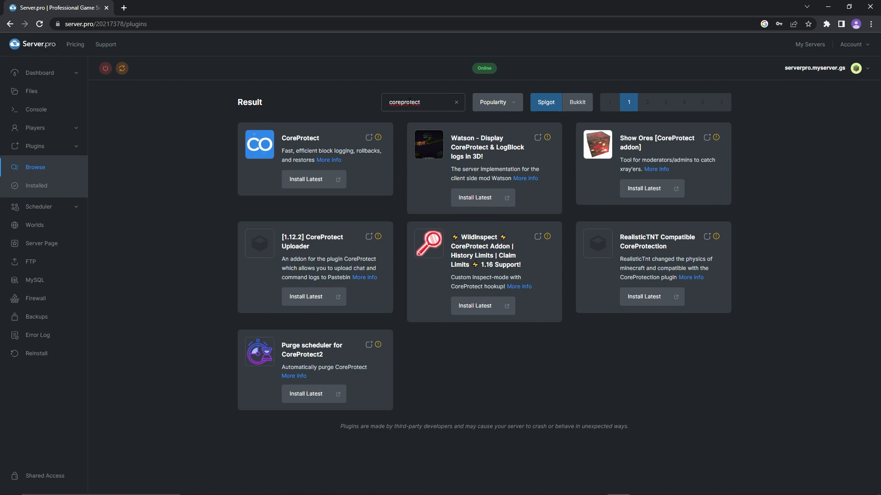
mouse_move(305, 178)
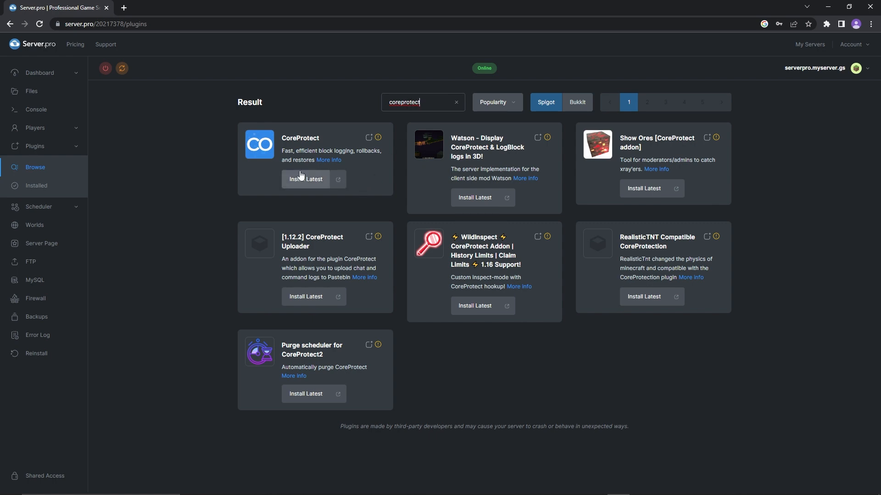
click(305, 179)
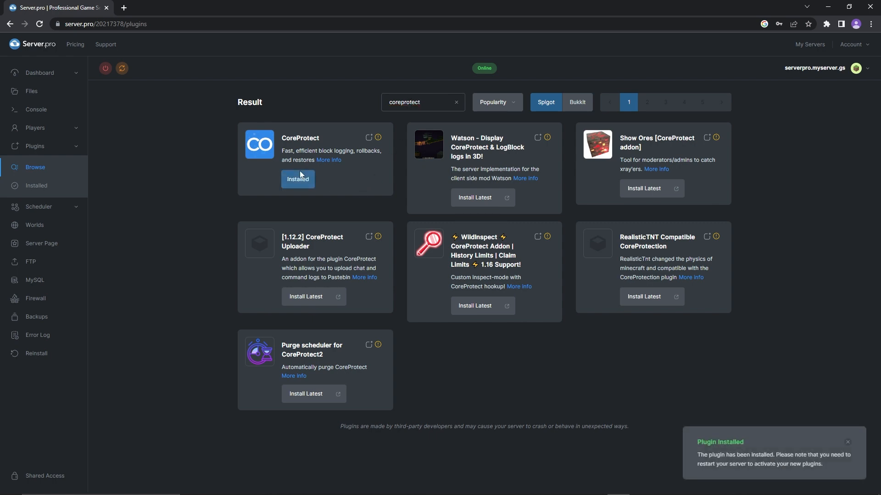
mouse_move(650, 459)
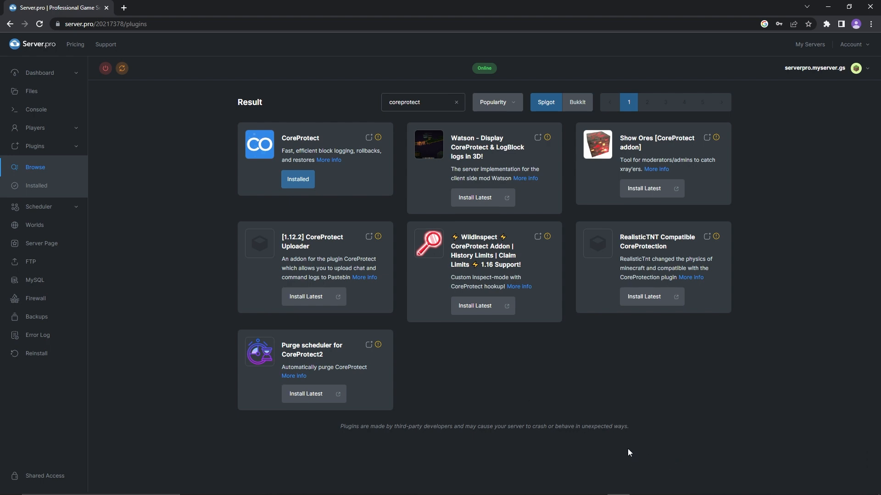
click(36, 185)
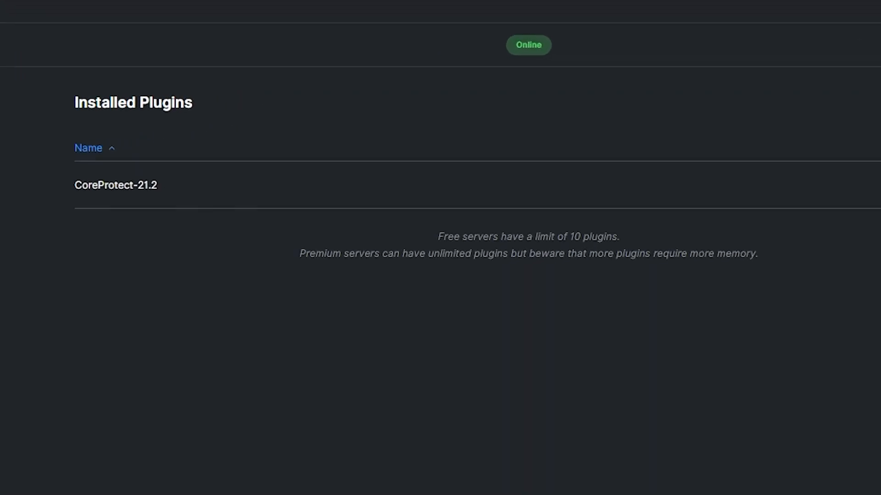
mouse_move(101, 213)
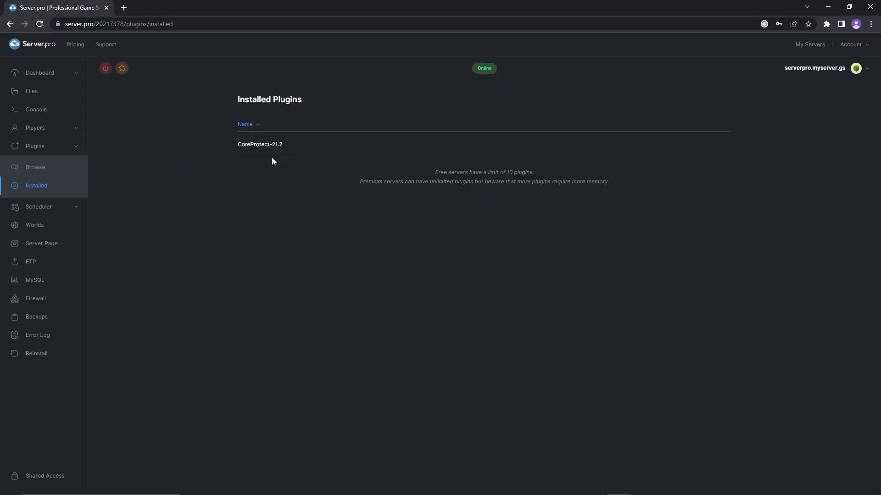
mouse_move(122, 68)
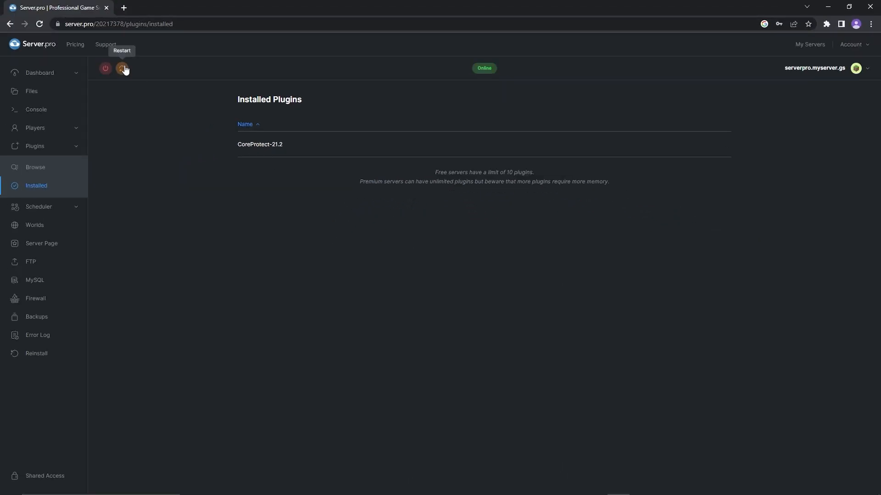
- Restart the server with CoreProtect-21.2 installed, bringing up its console
click(36, 109)
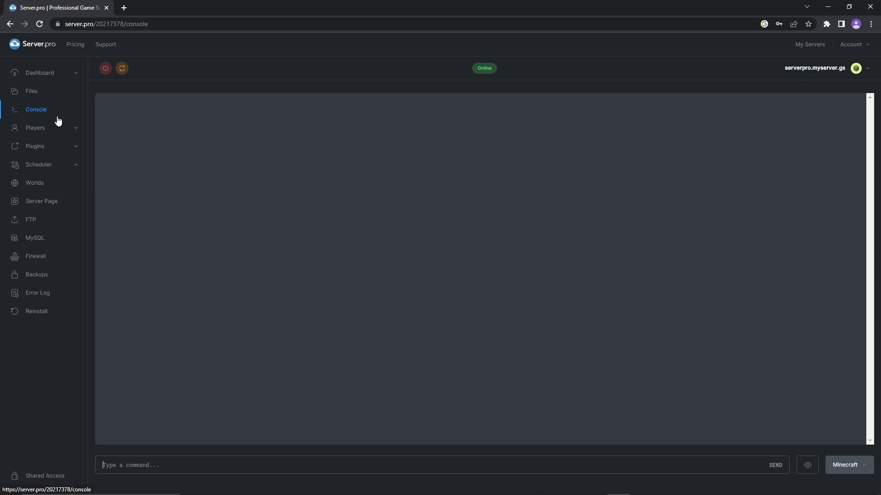